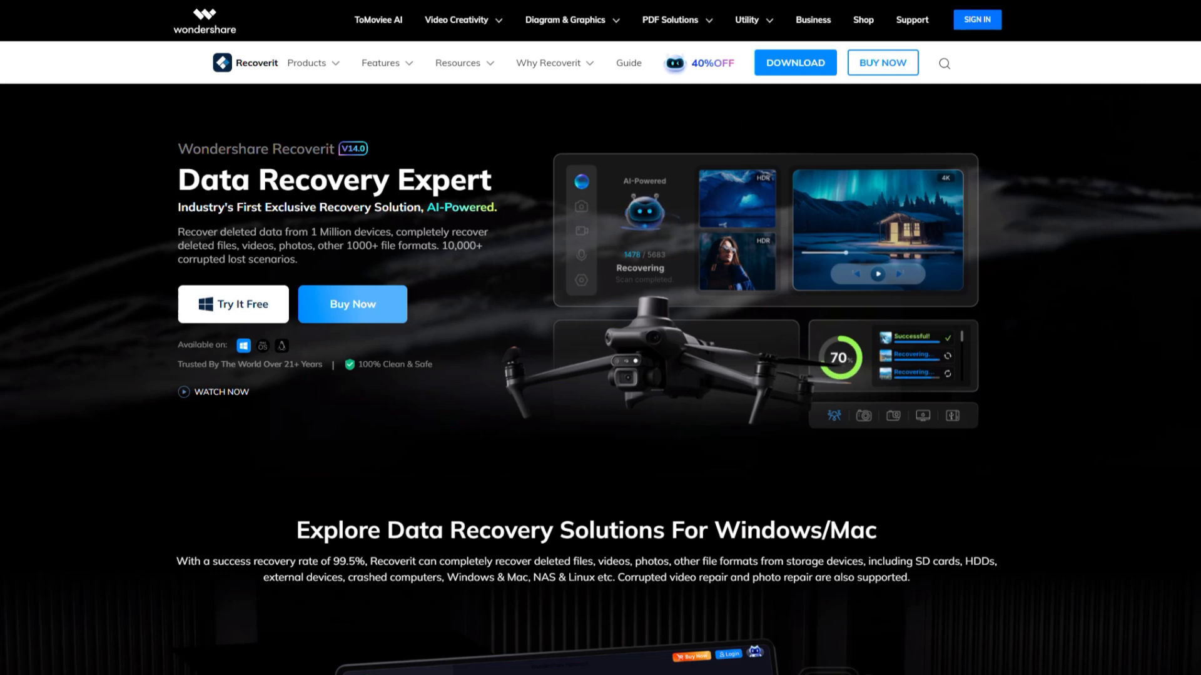
# Scroll the Recoverit screen to view the hard drives and locations available for recovery.
pyautogui.scroll(-3)
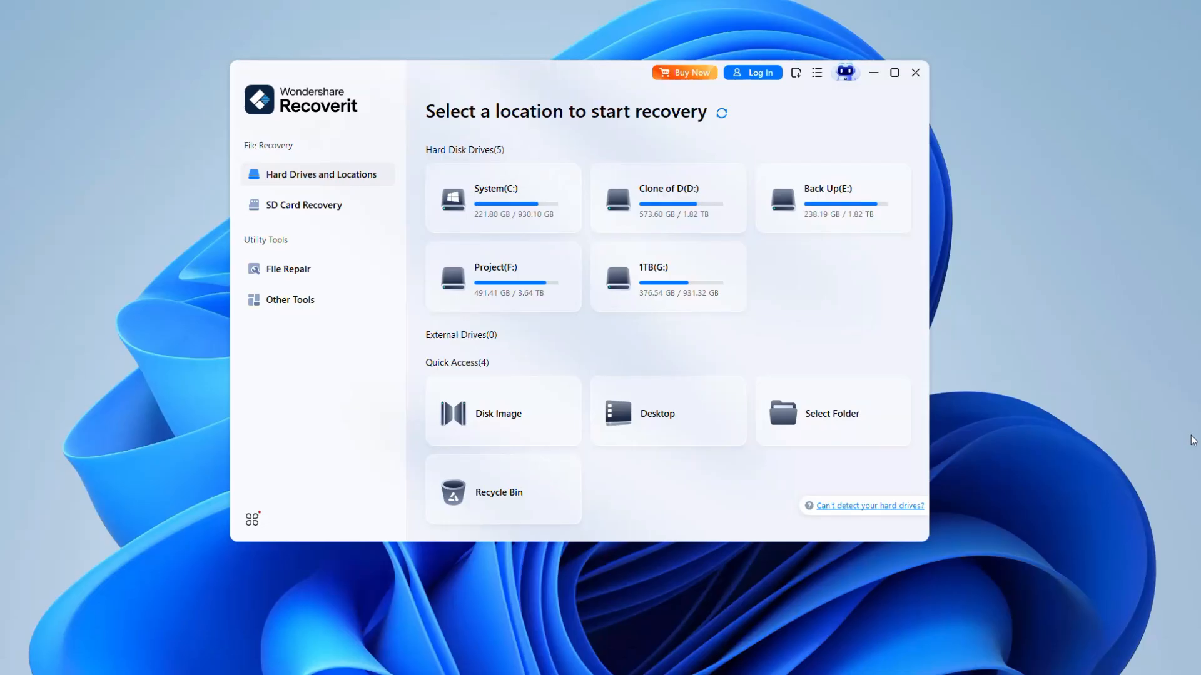
# Select the ESD-USB (H:) drive to start scanning for recoverable files.
pyautogui.click(502, 277)
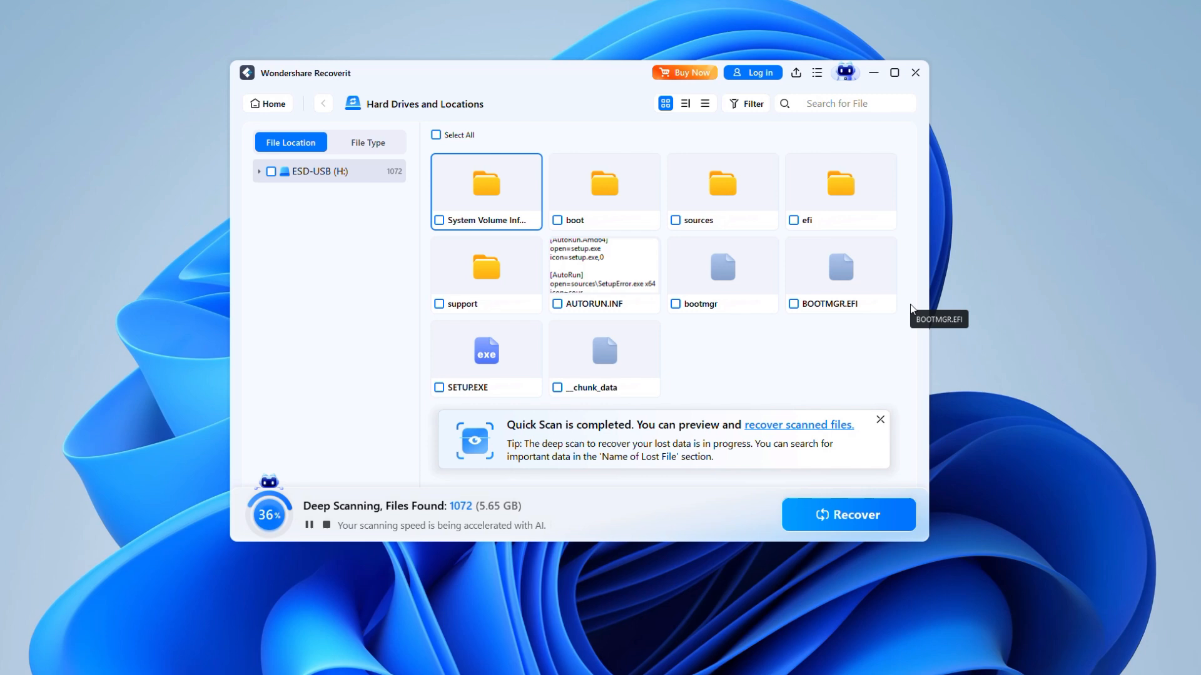
pyautogui.moveTo(963, 308)
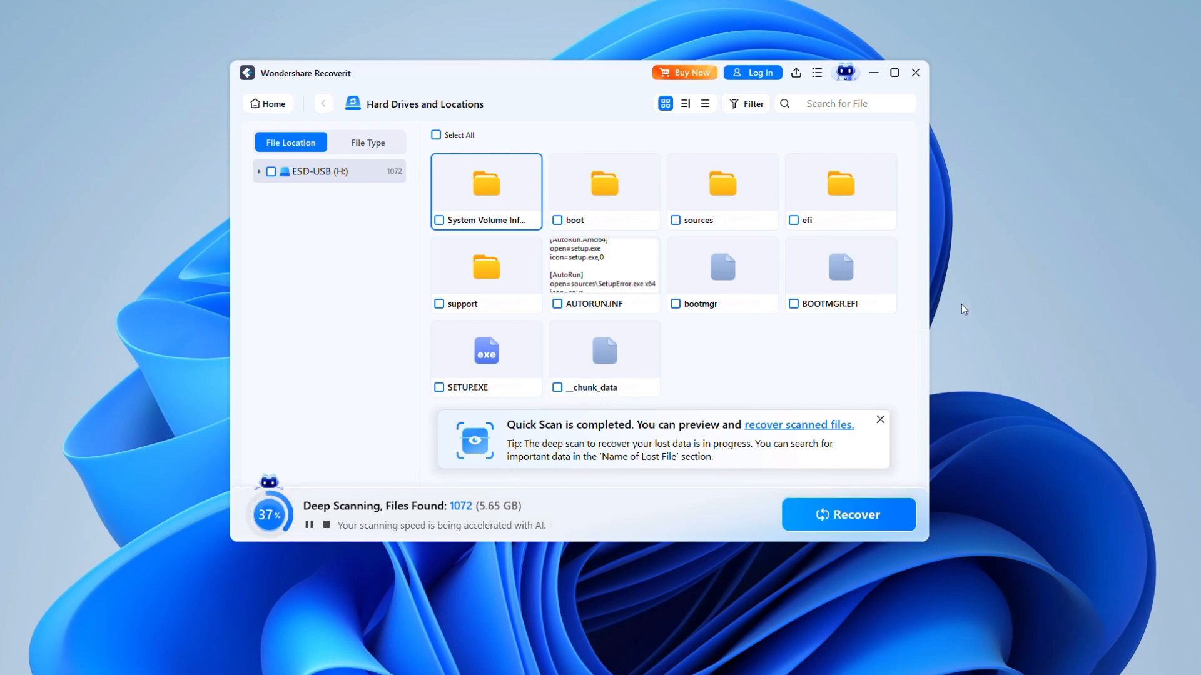